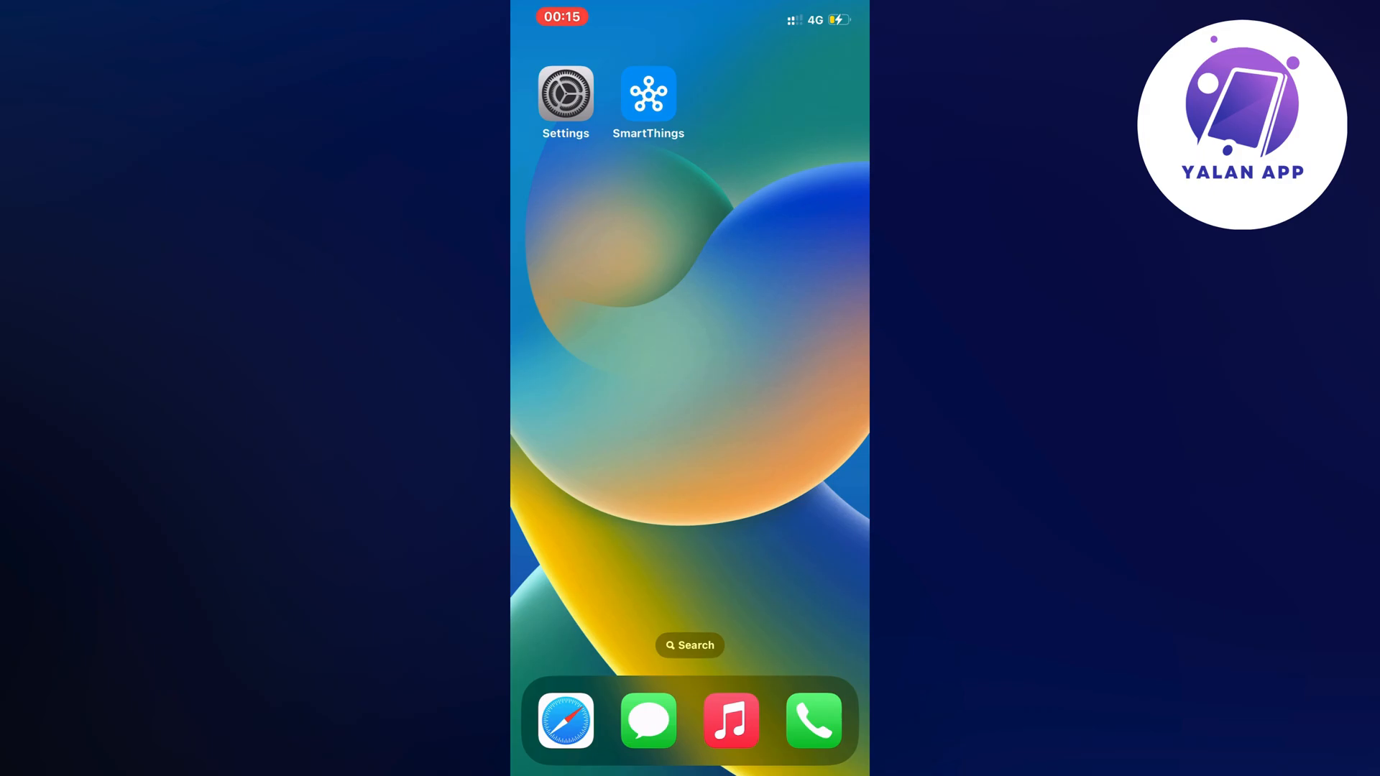
# Open Settings from the home screen and go to General, locating iPhone Storage.
pyautogui.click(565, 92)
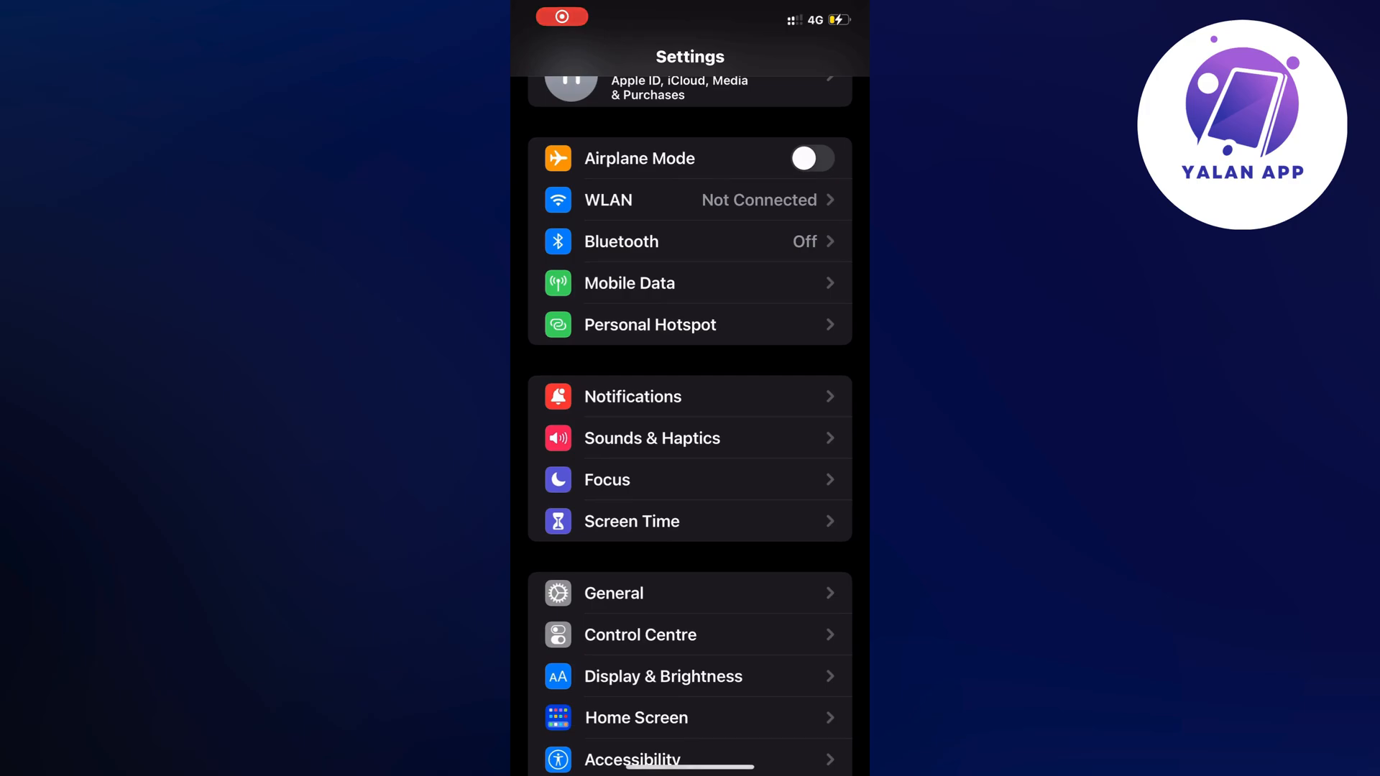
pyautogui.scroll(-3)
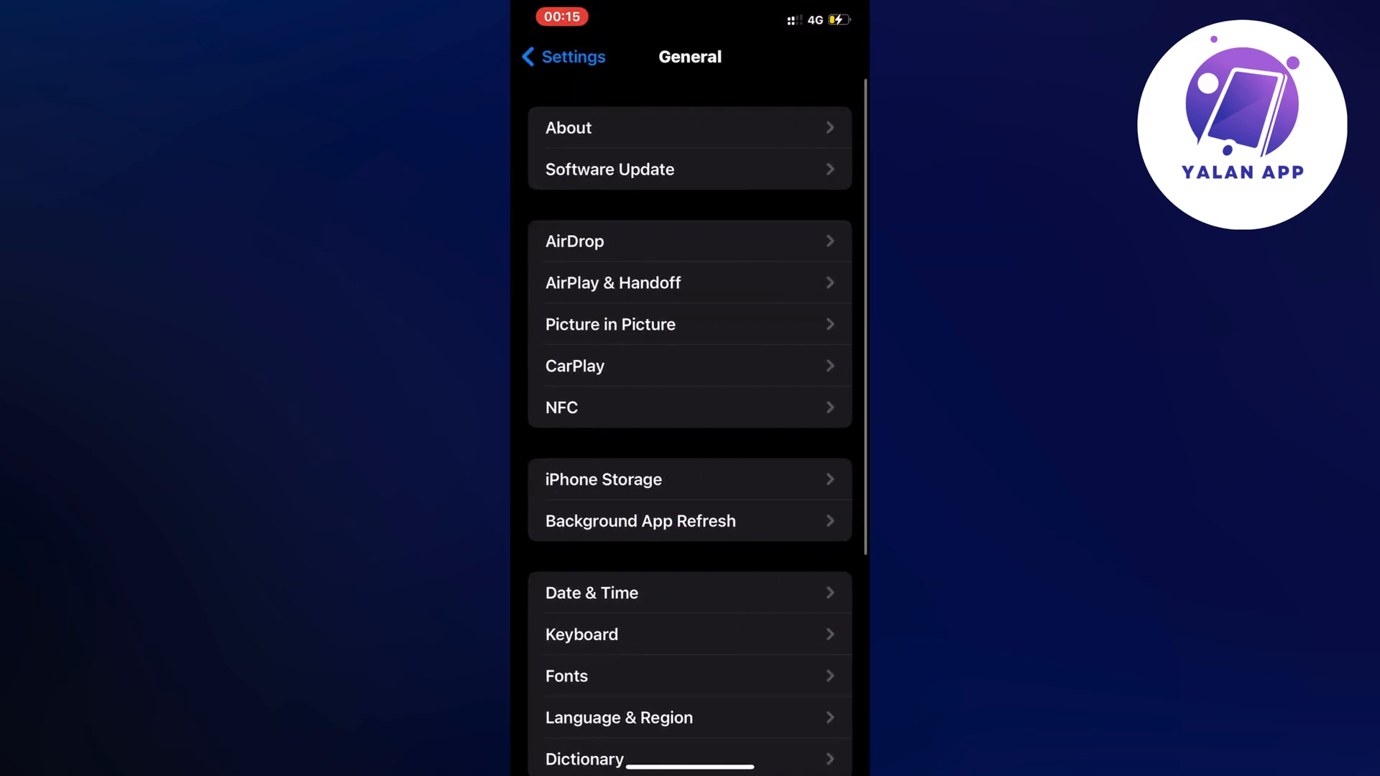
pyautogui.scroll(3)
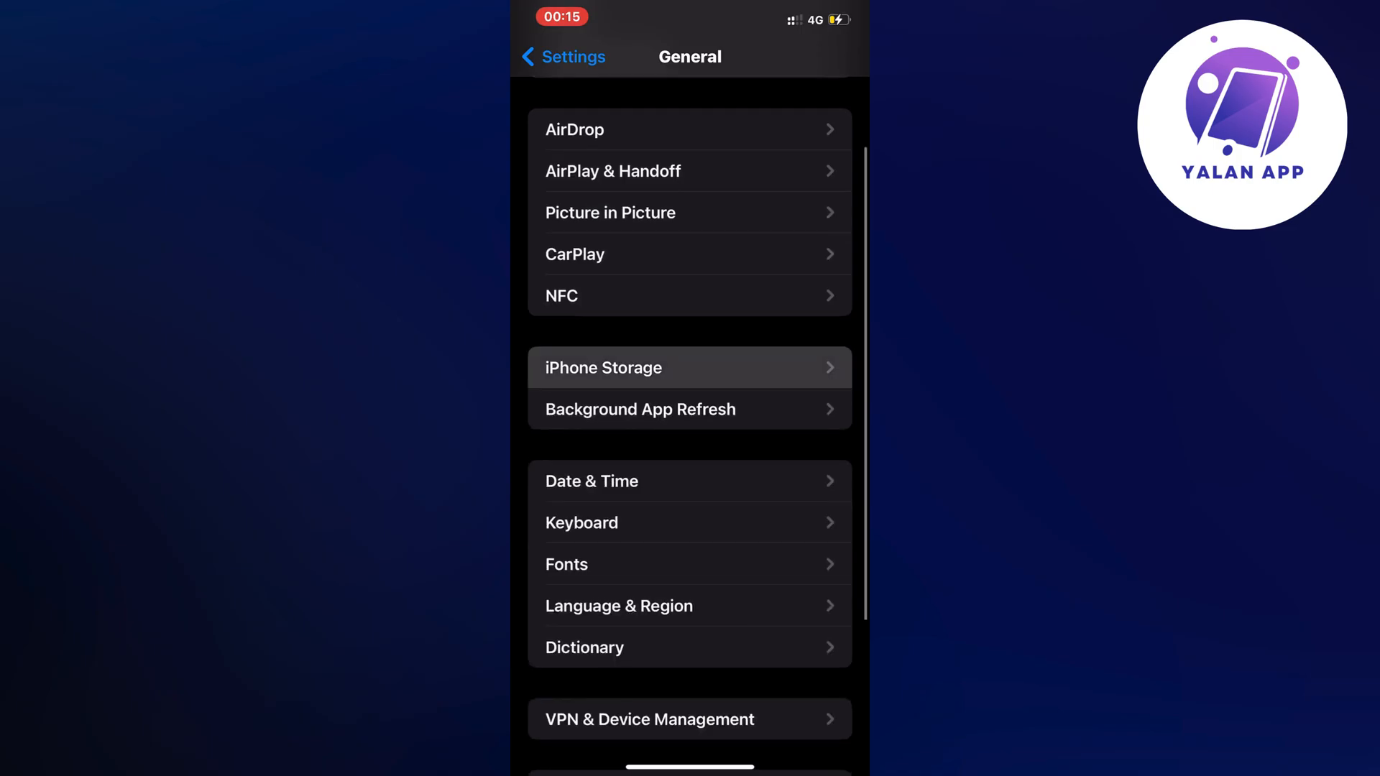
# Open iPhone Storage and select SmartThings from the per-app usage list.
pyautogui.click(688, 367)
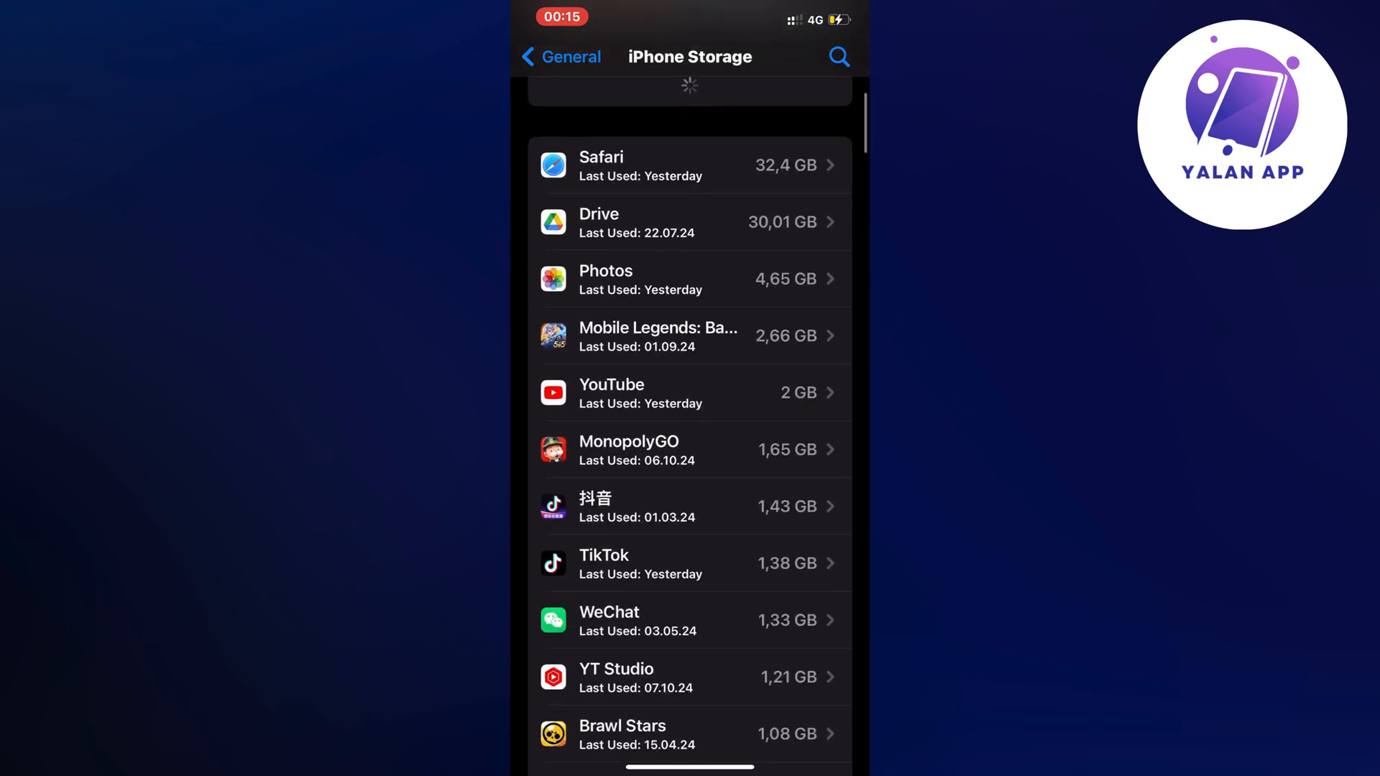
pyautogui.scroll(-3)
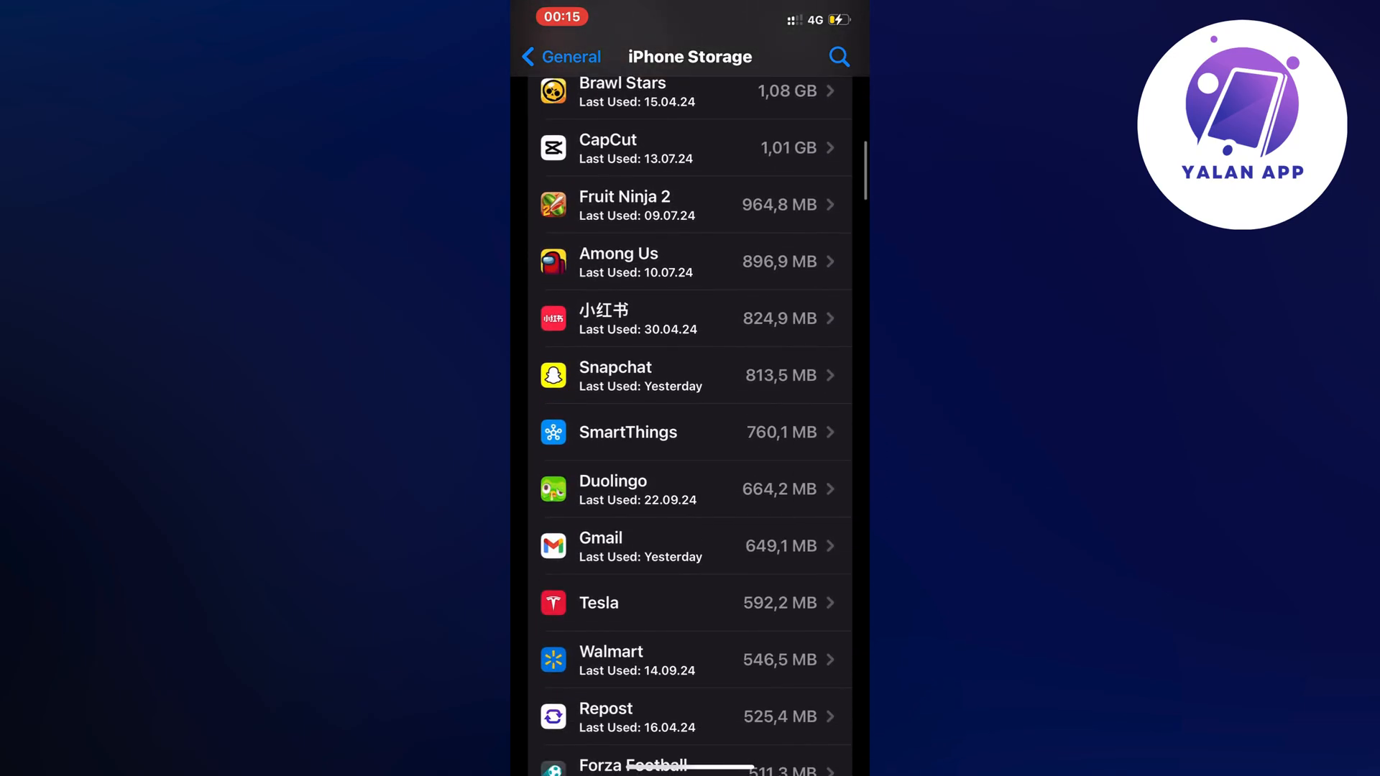
pyautogui.scroll(3)
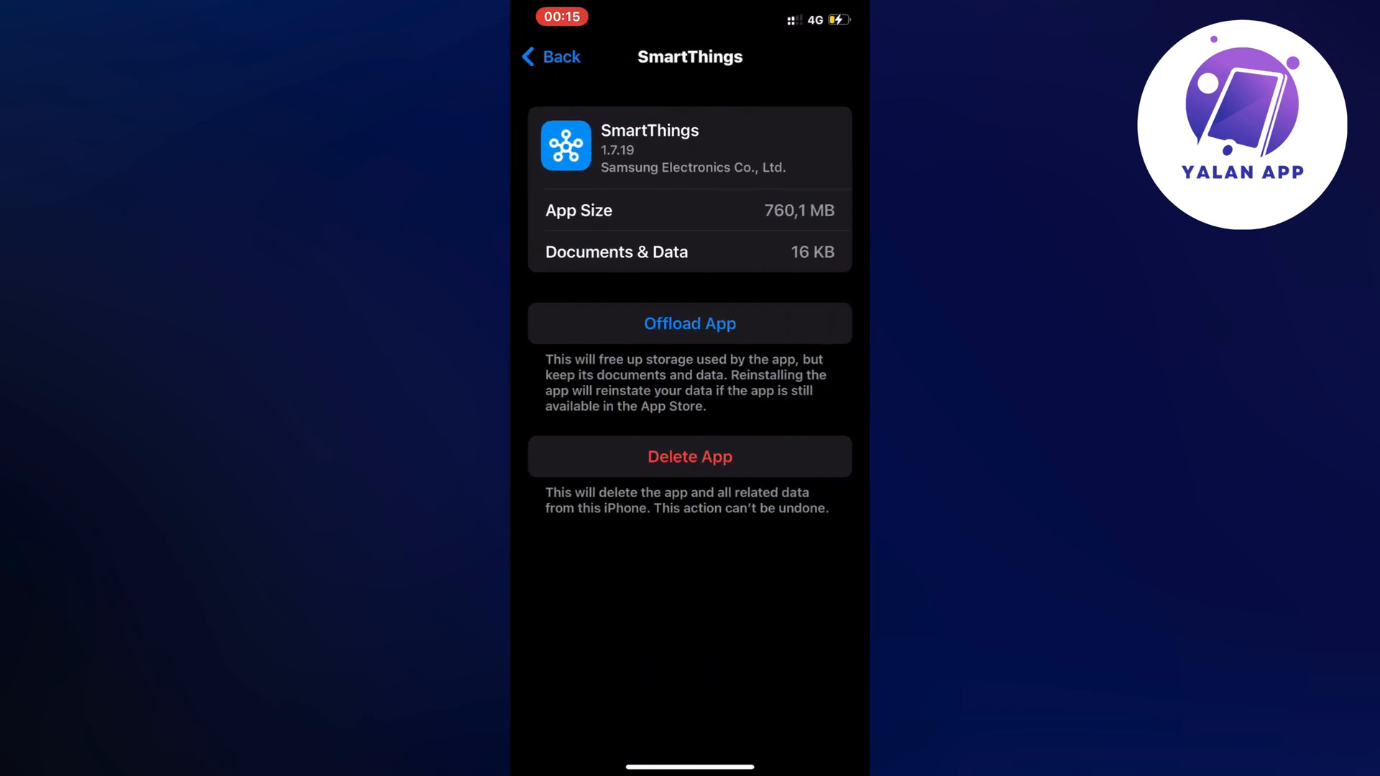
# Offload SmartThings while keeping its documents and data.
pyautogui.click(688, 324)
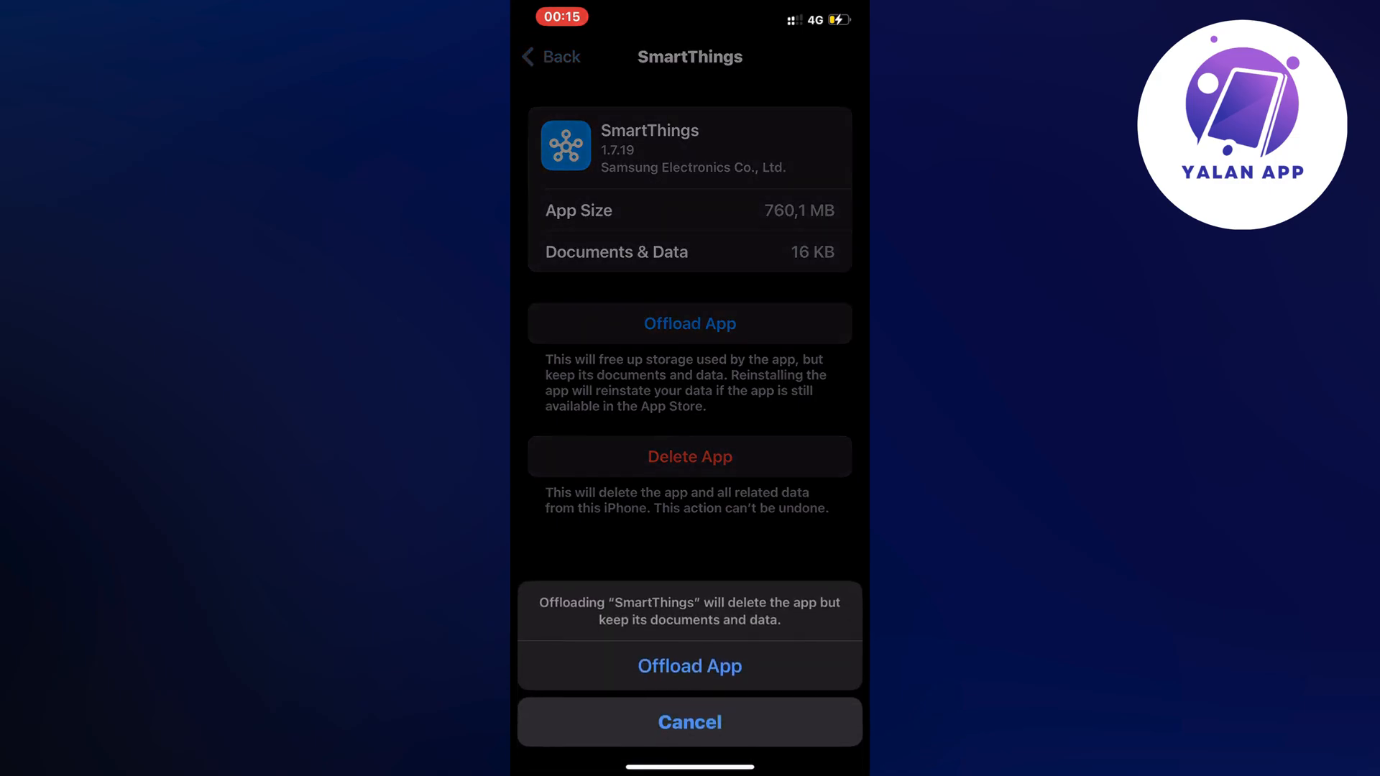
pyautogui.click(689, 665)
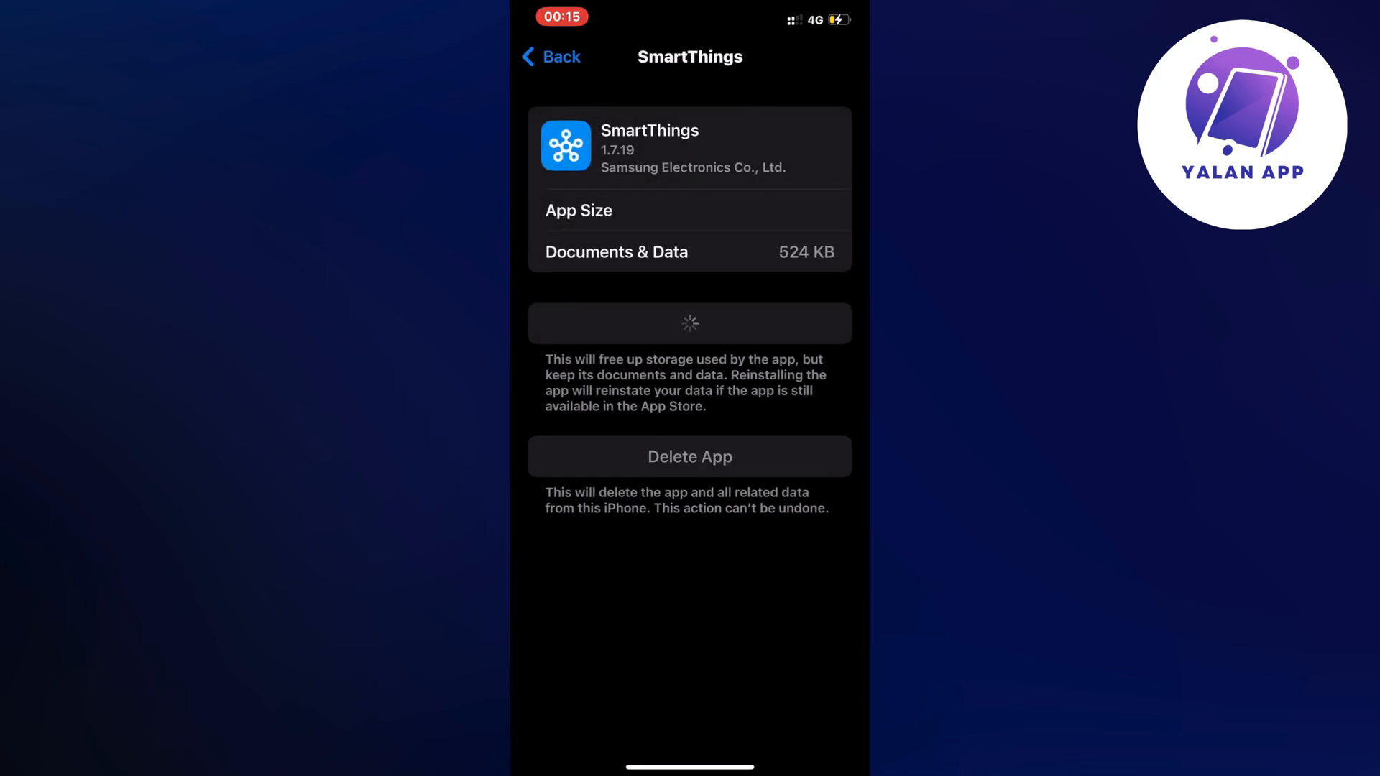
pyautogui.click(690, 323)
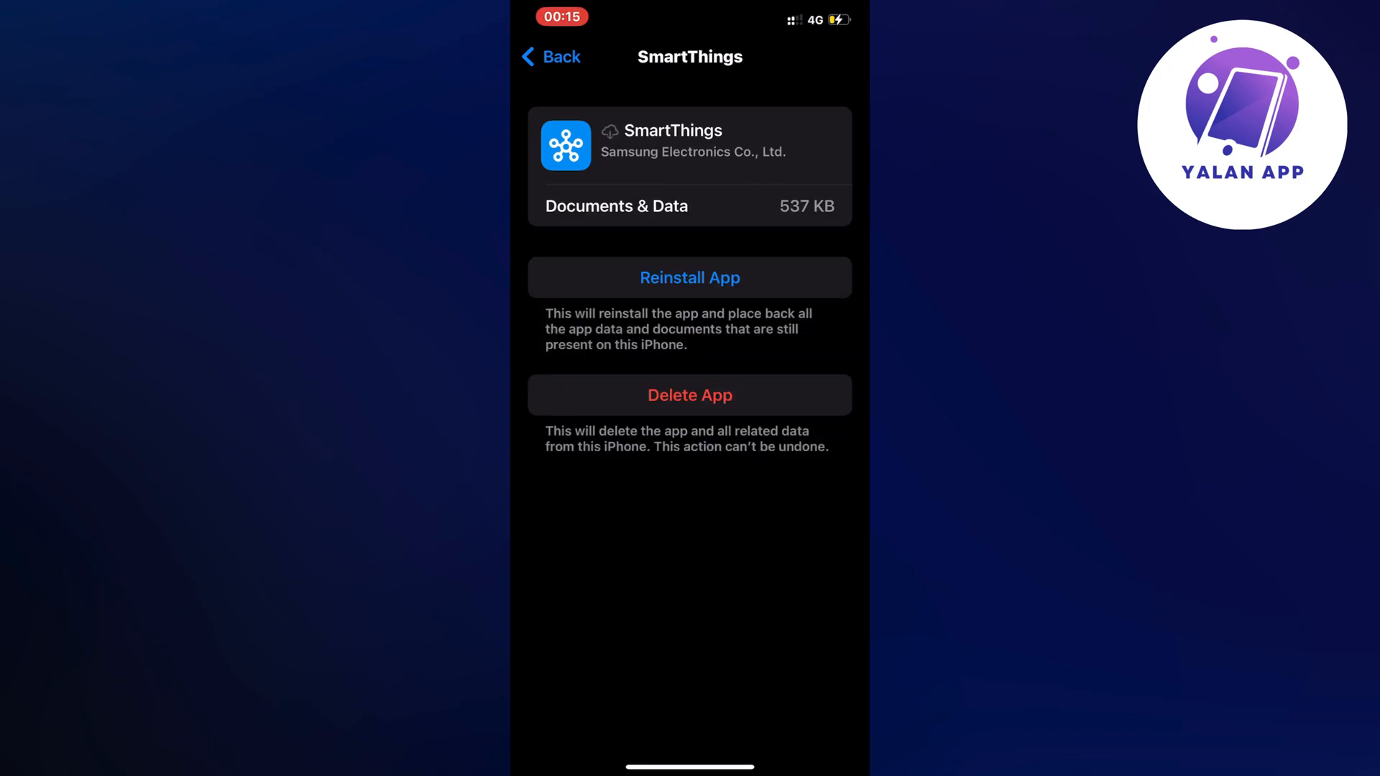
# Reinstall SmartThings, bringing up the download-over-mobile-data prompt.
pyautogui.click(689, 278)
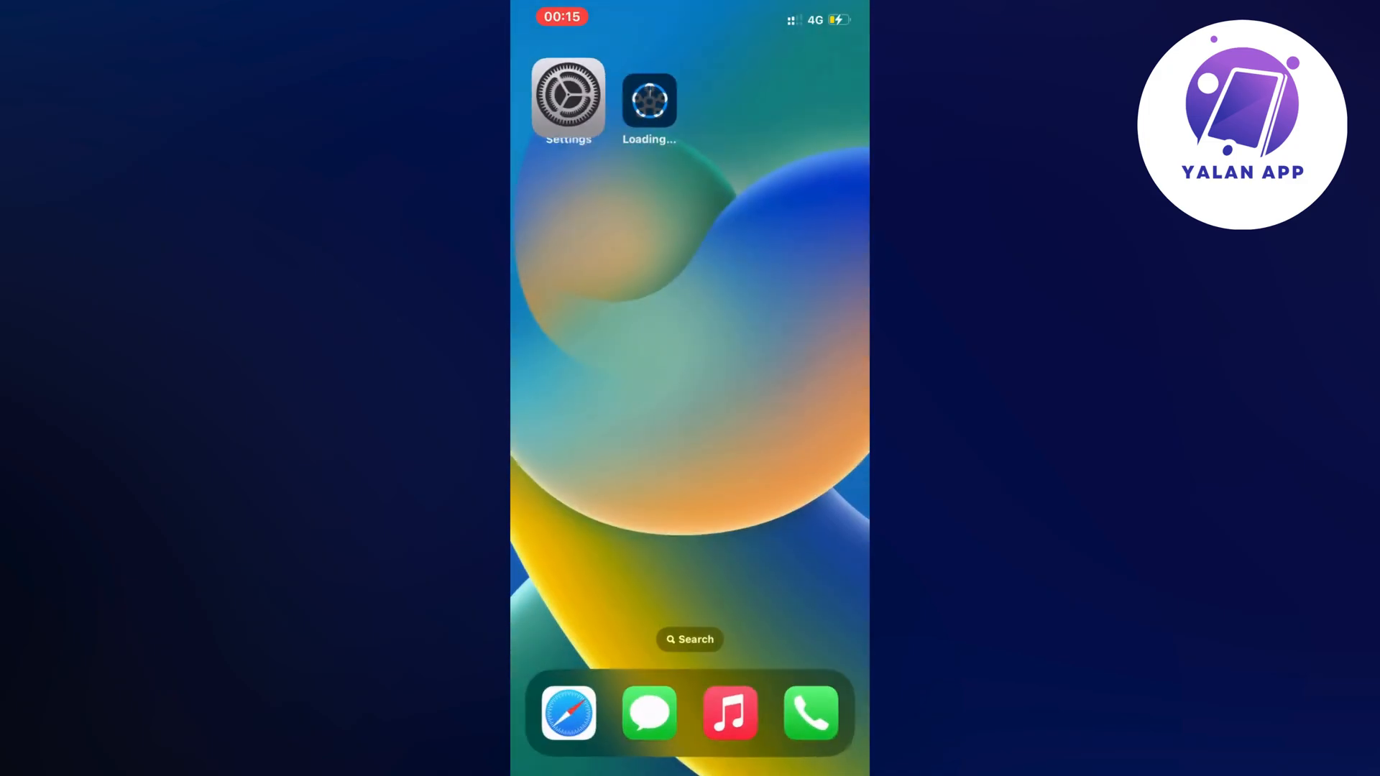
pyautogui.click(648, 99)
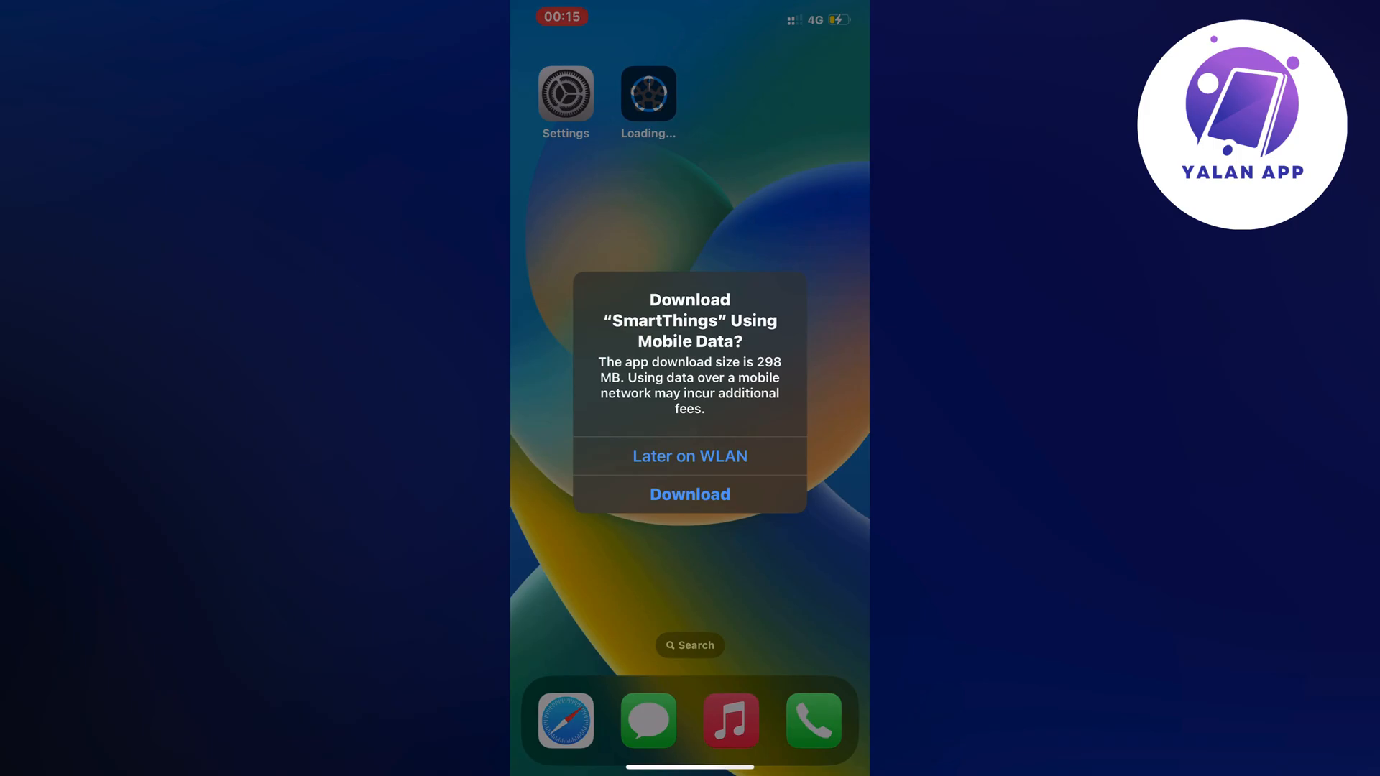